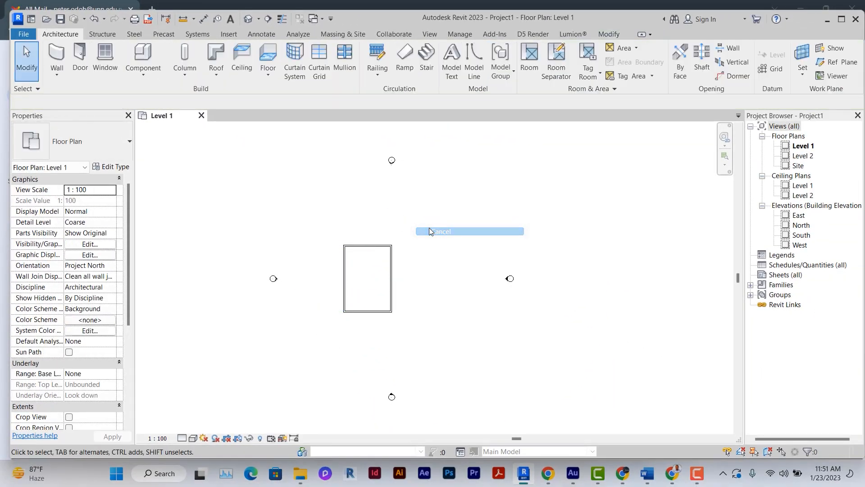
Open the South elevation view from the Project Browser.
double_click(800, 235)
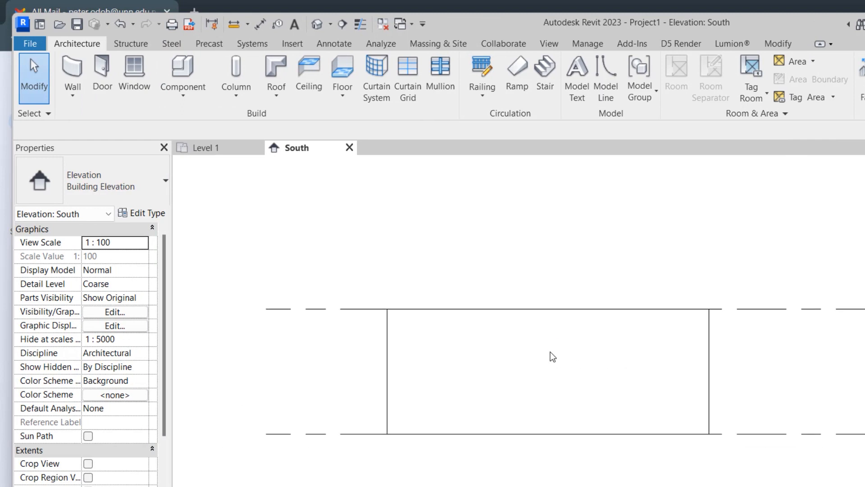
Start a Model In-Place component with Casework as its family category.
click(183, 86)
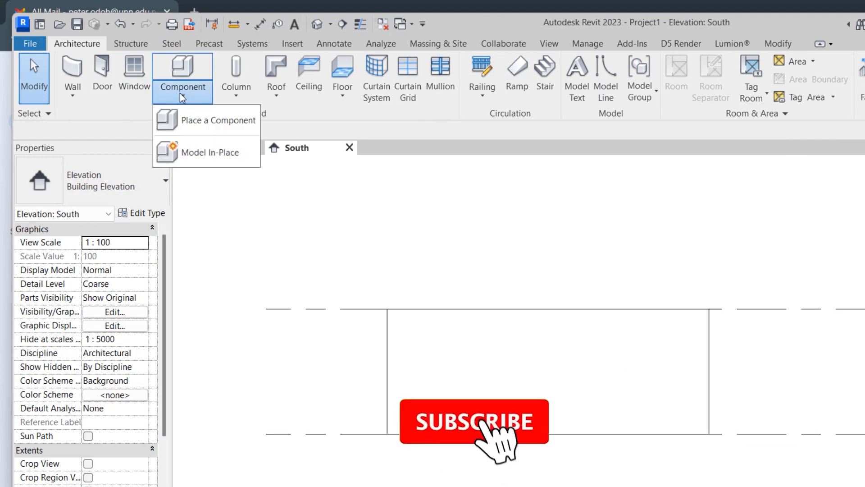
click(209, 151)
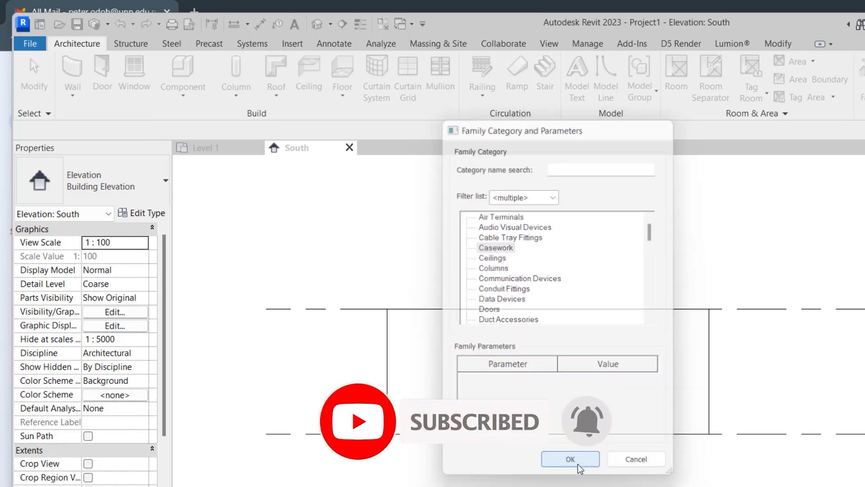
click(570, 459)
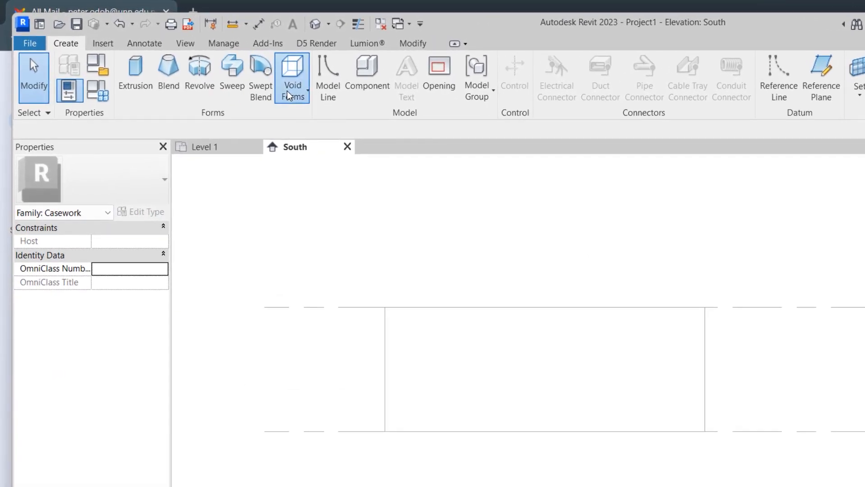
Begin a void extrusion with the wall face picked as its work plane.
click(292, 77)
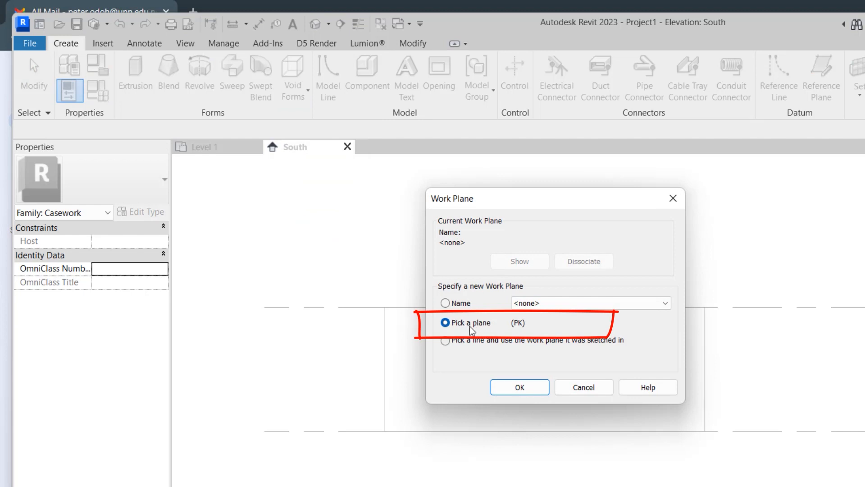
click(518, 386)
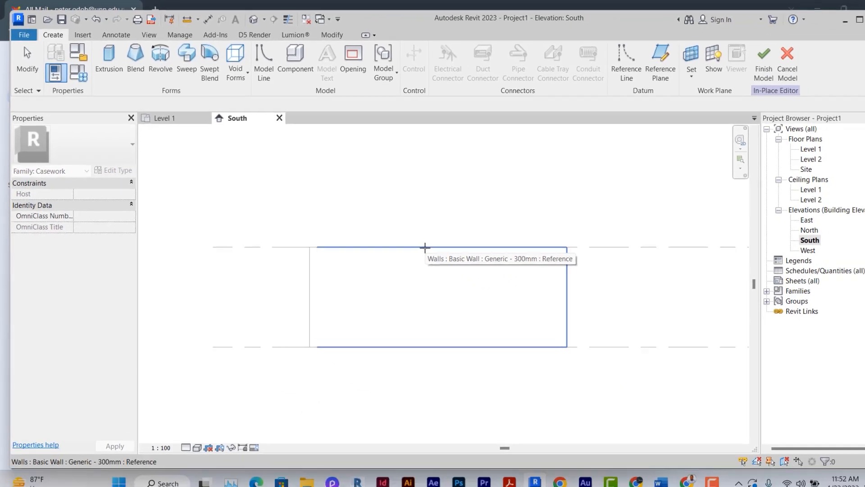
key(Tab)
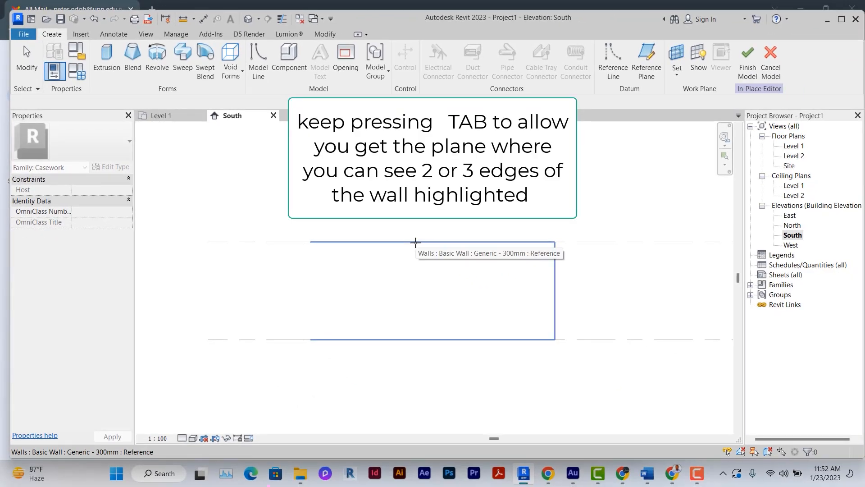
click(230, 60)
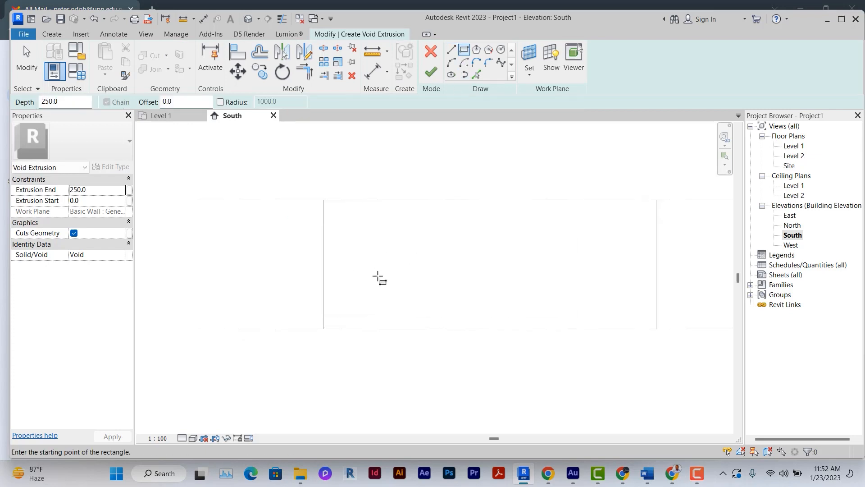
Sketch a tall rectangular void and copy it alongside to form a series.
drag(348, 211, 410, 329)
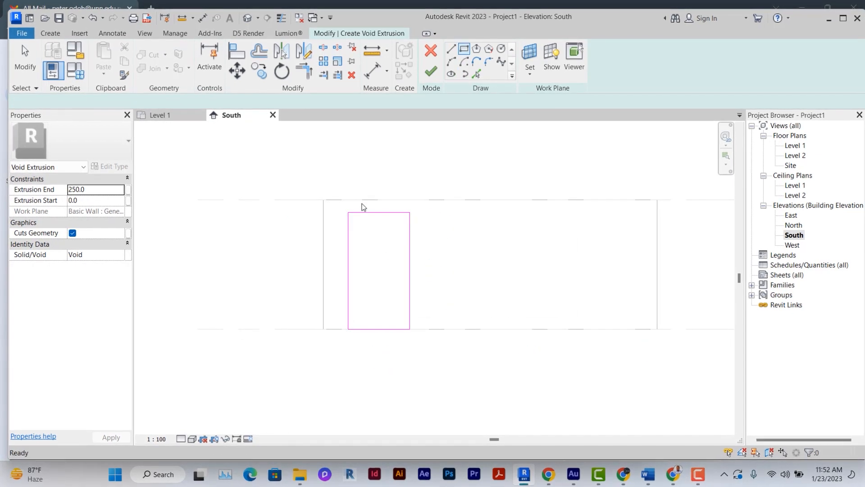
click(378, 269)
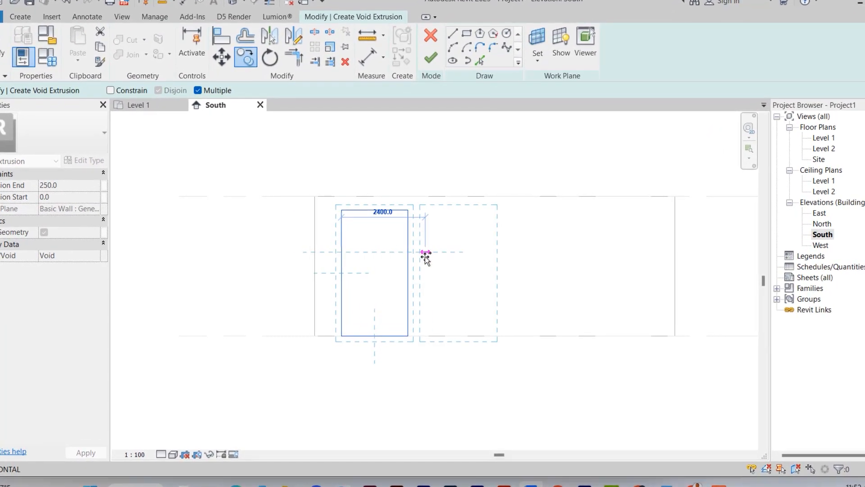
drag(424, 257, 522, 255)
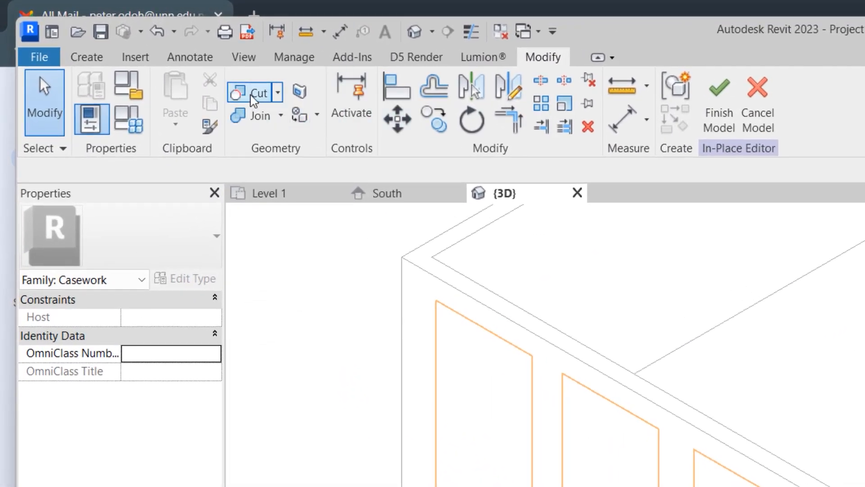
Start the Cut geometry tool to subtract the voids from the wall.
click(252, 92)
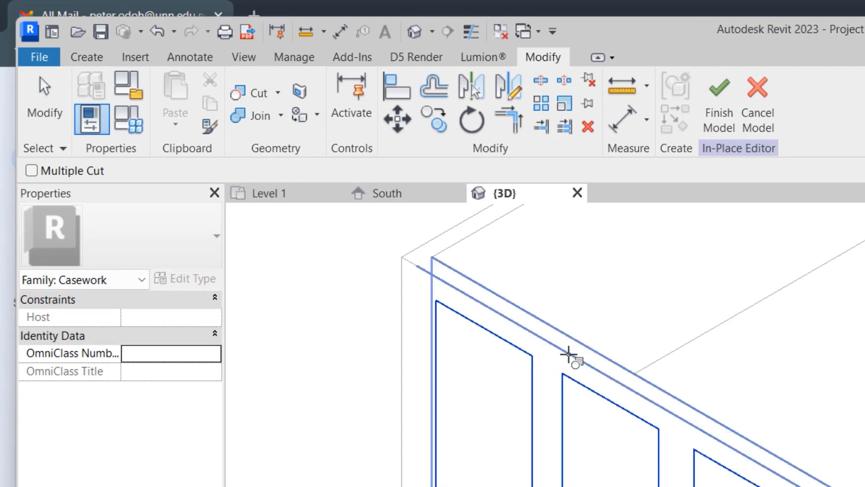